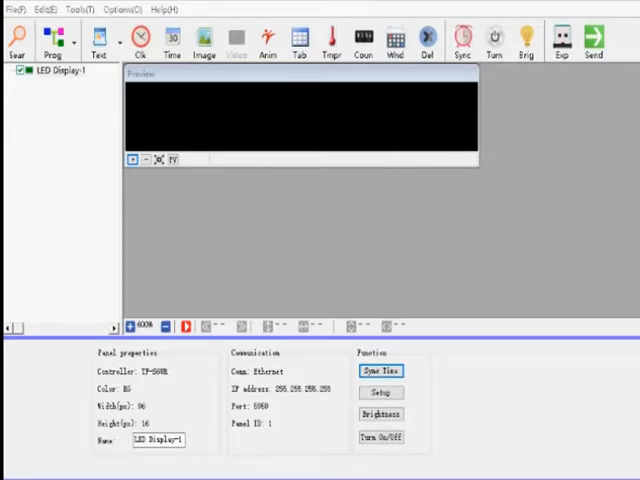
# Step: Open Panel Setup from the panel tools and enter the password
pyautogui.click(72, 9)
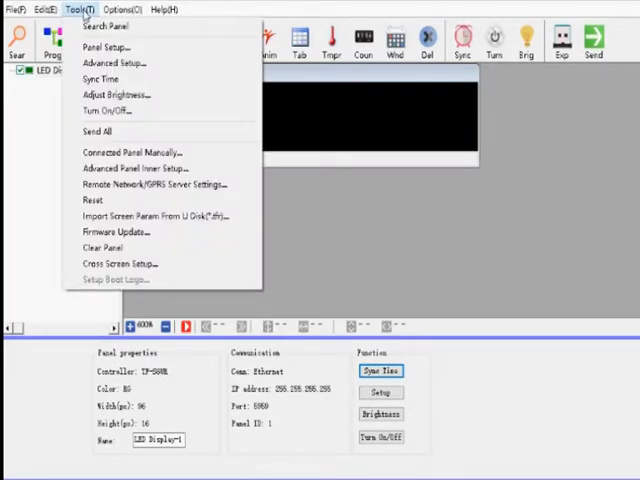
pyautogui.moveTo(120, 47)
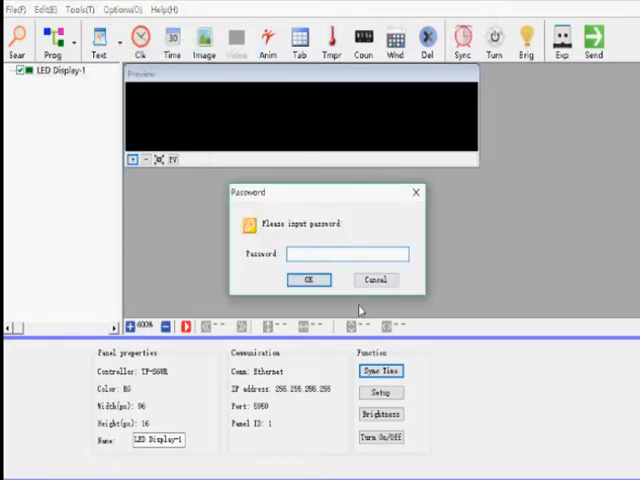
pyautogui.write('••')
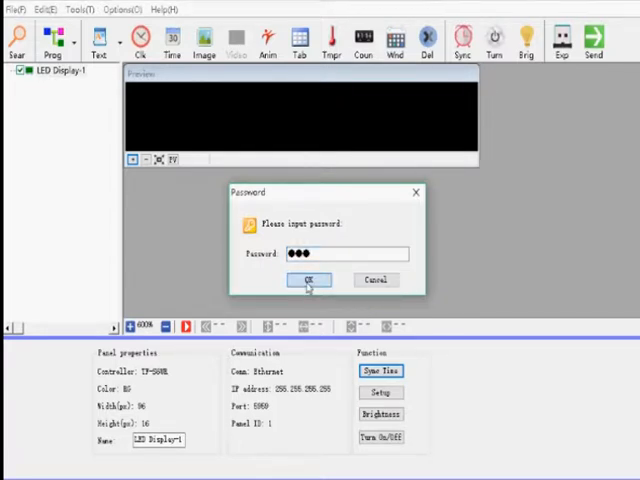
pyautogui.click(309, 279)
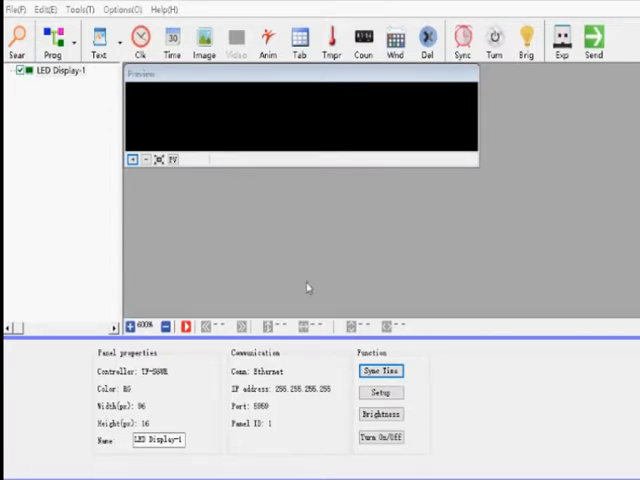
# Step: Choose the TF-S6U series controller, show More Option, and save the panel parameters
pyautogui.click(380, 392)
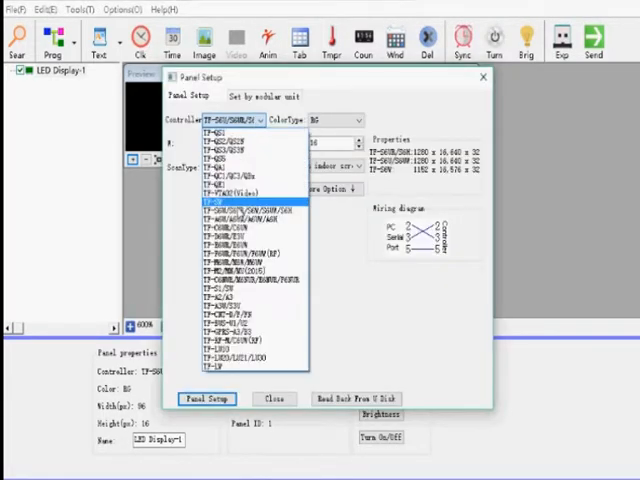
pyautogui.click(225, 213)
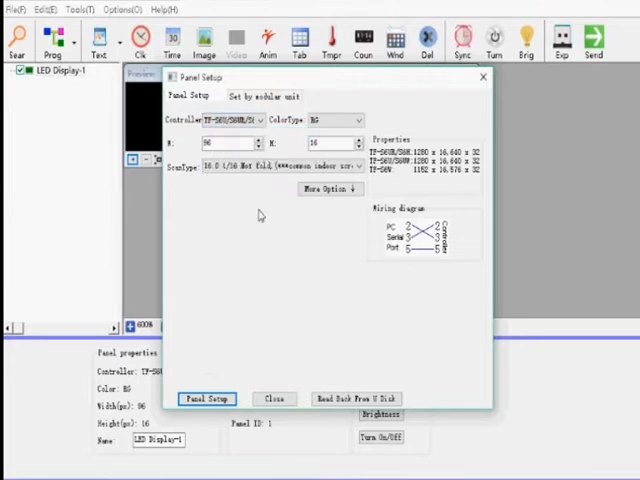
pyautogui.click(358, 120)
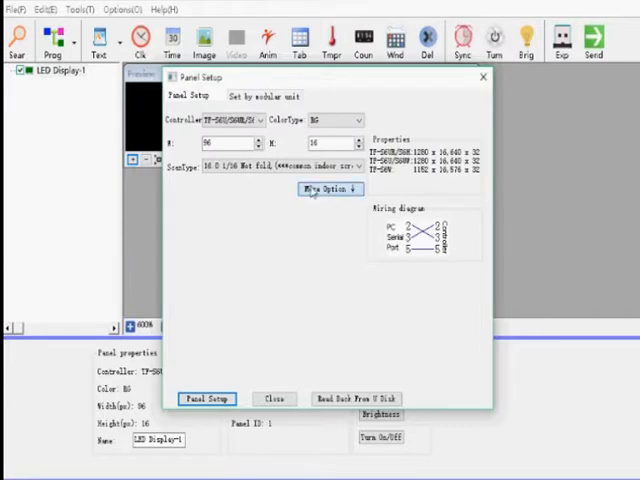
pyautogui.click(329, 189)
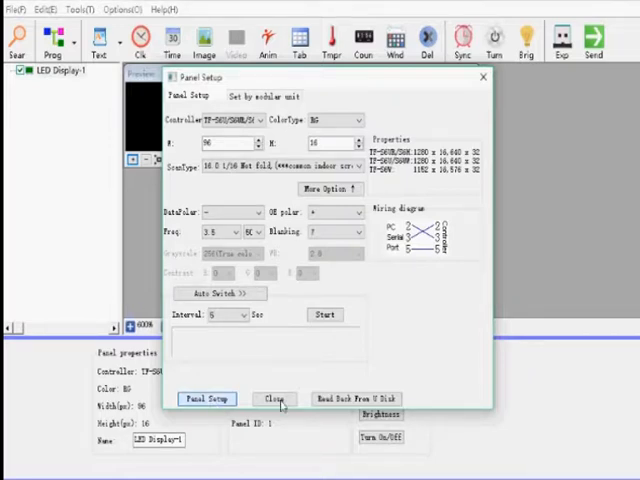
pyautogui.click(196, 398)
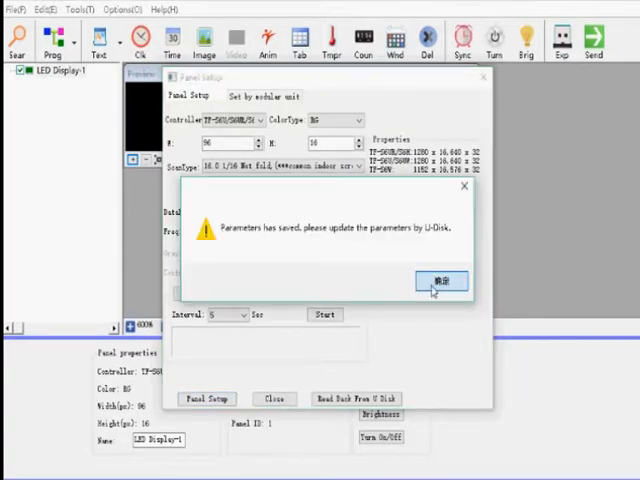
pyautogui.click(441, 280)
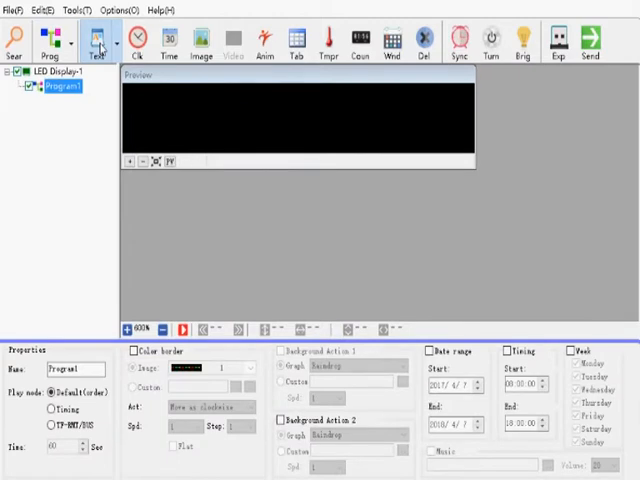
# Step: Add a LEADLEDS text item in red, yellow and green with Random effect at speed 6
pyautogui.click(97, 42)
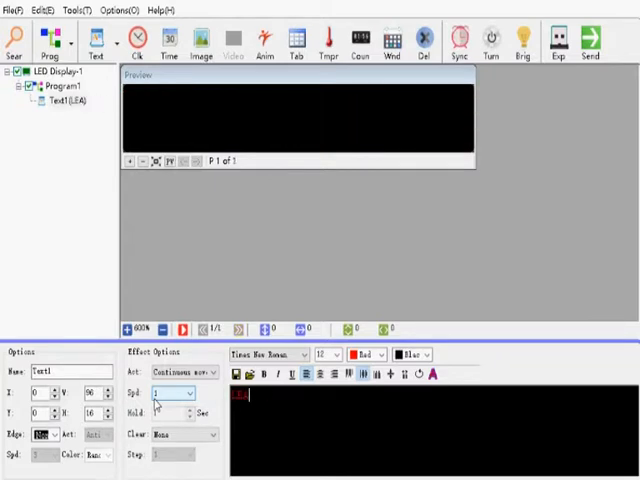
pyautogui.write('LEADLEDS')
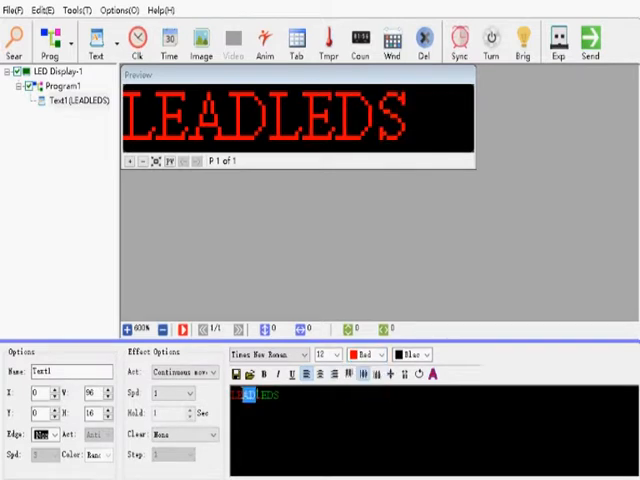
pyautogui.click(378, 354)
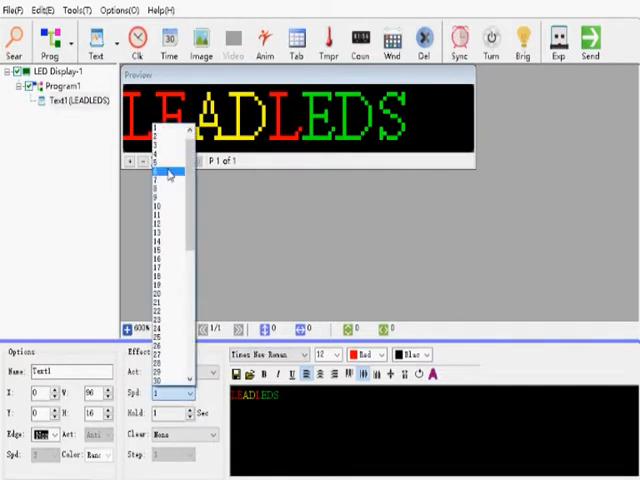
pyautogui.click(168, 172)
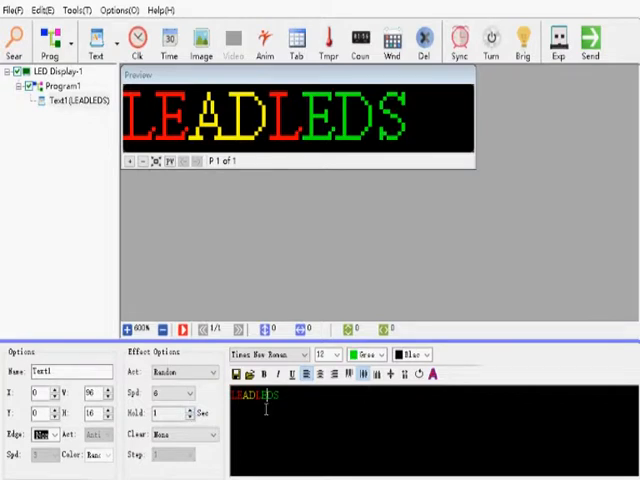
pyautogui.moveTo(433, 372)
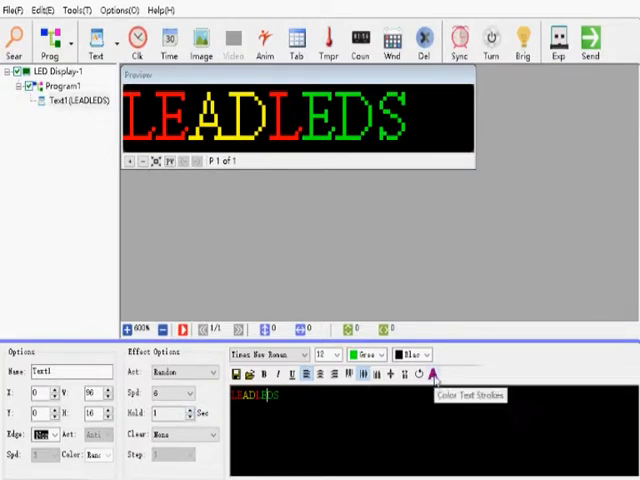
# Step: Give LEADLEDS a red left stroke and green top stroke, and enable the right stroke
pyautogui.click(435, 372)
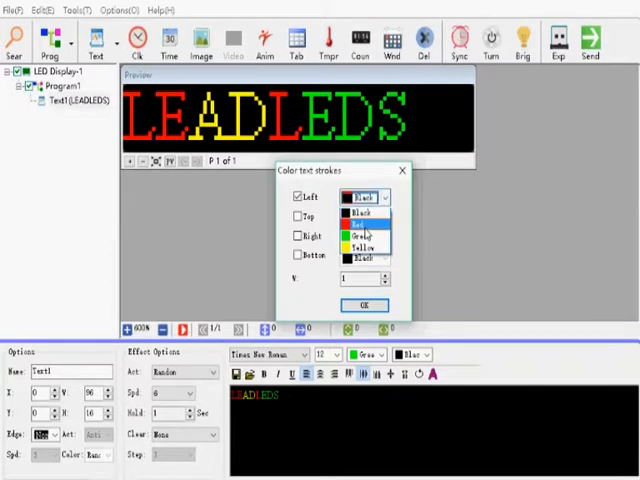
pyautogui.click(360, 225)
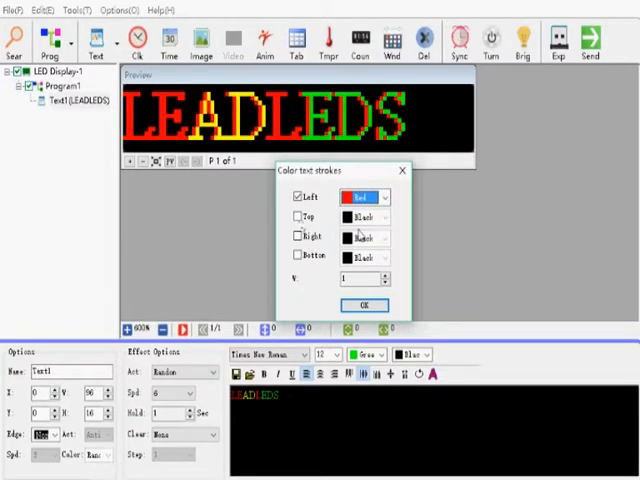
pyautogui.click(384, 217)
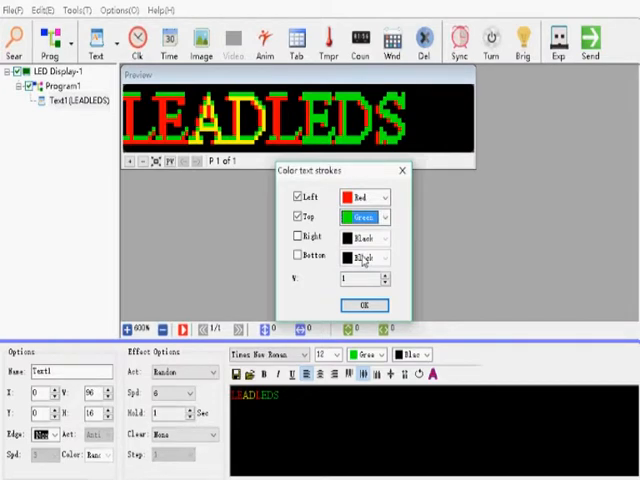
pyautogui.click(297, 216)
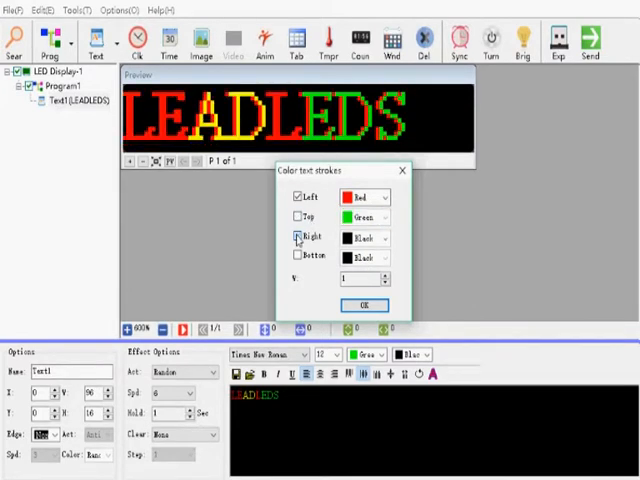
pyautogui.click(297, 238)
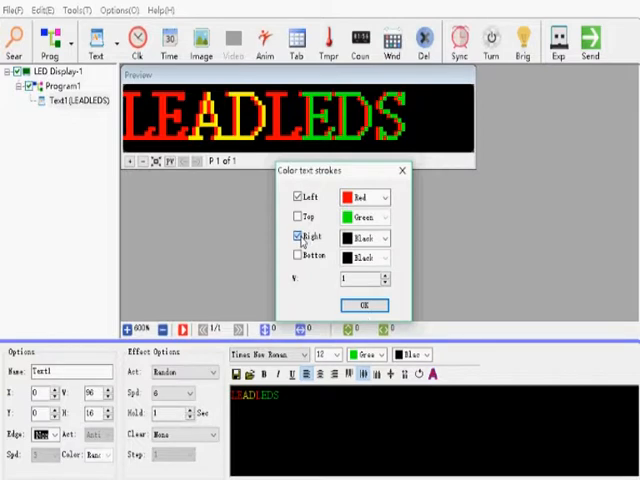
pyautogui.click(365, 304)
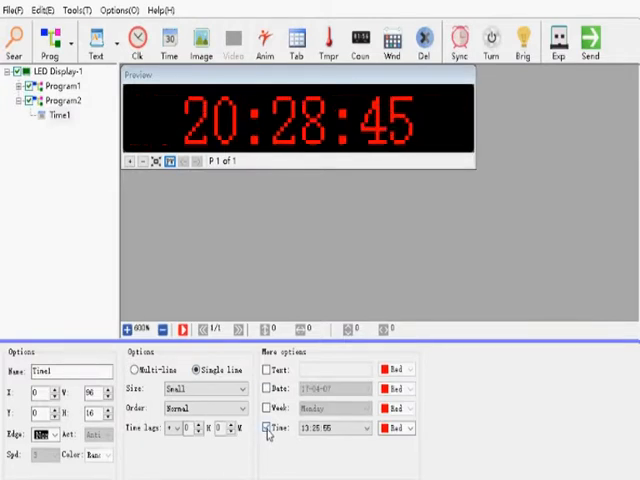
# Step: Enable the Time option on the clock item and open its colour choices
pyautogui.click(414, 426)
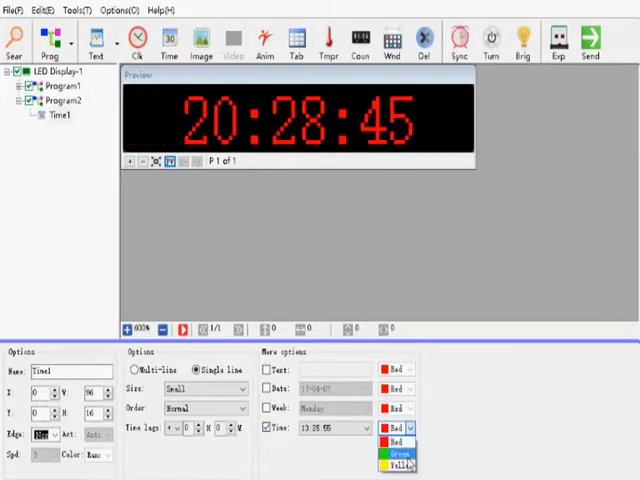
pyautogui.click(396, 450)
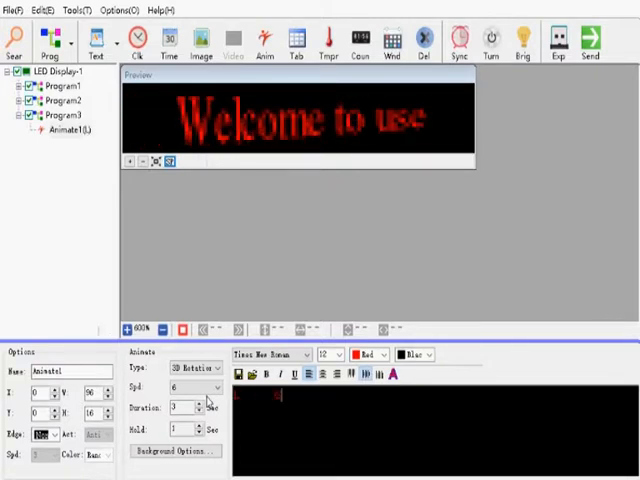
# Step: Enter LEADLEDS as the animated text and choose its animation type
pyautogui.write('LEADLEDS')
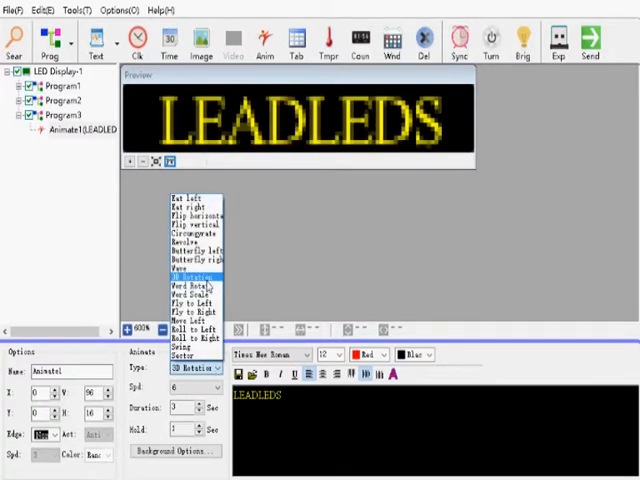
pyautogui.click(192, 280)
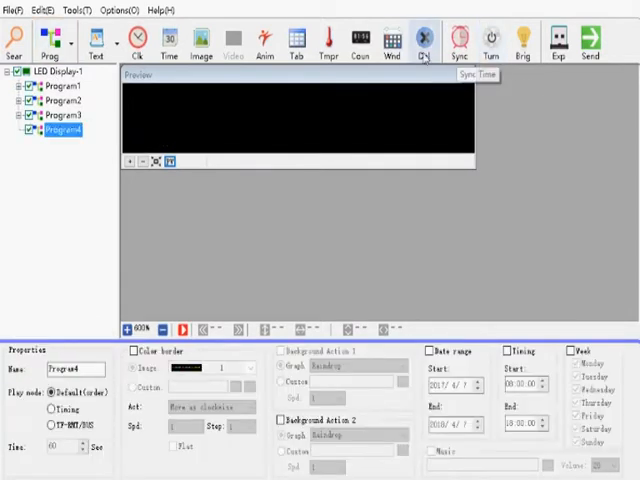
# Step: Insert a countdown item in Program4 and open the day digit colour choices
pyautogui.click(360, 40)
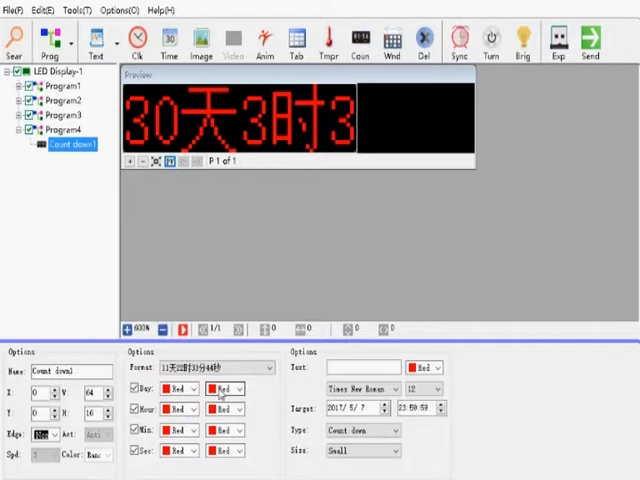
pyautogui.click(263, 370)
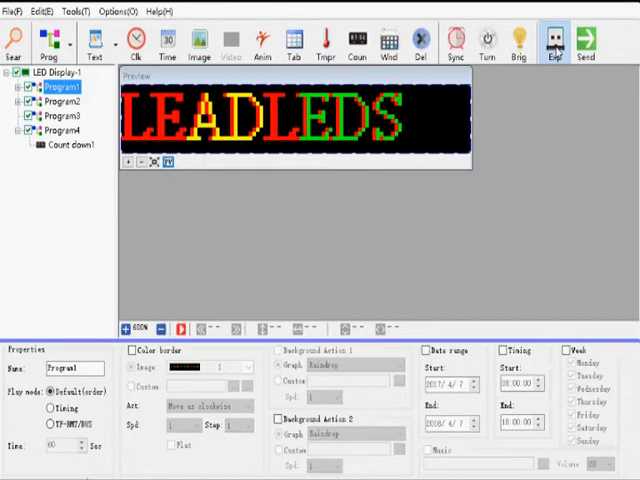
# Step: Export the programs to USB disk with Sync time and panel parameters included
pyautogui.click(549, 40)
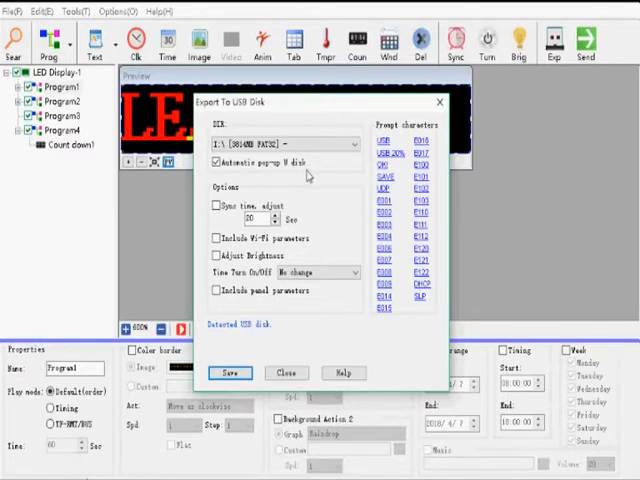
pyautogui.click(215, 206)
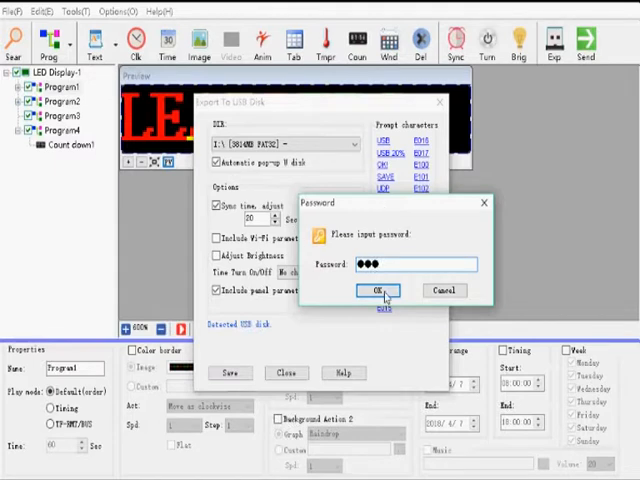
pyautogui.click(375, 290)
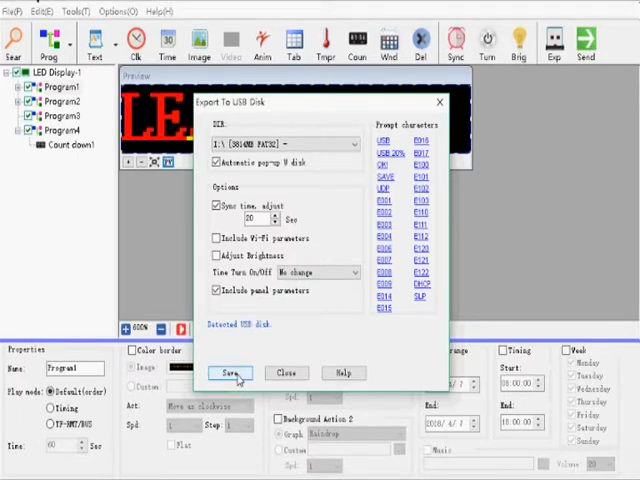
pyautogui.click(227, 372)
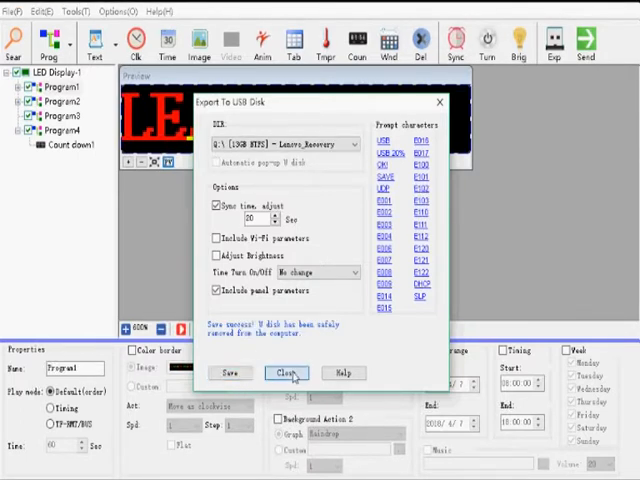